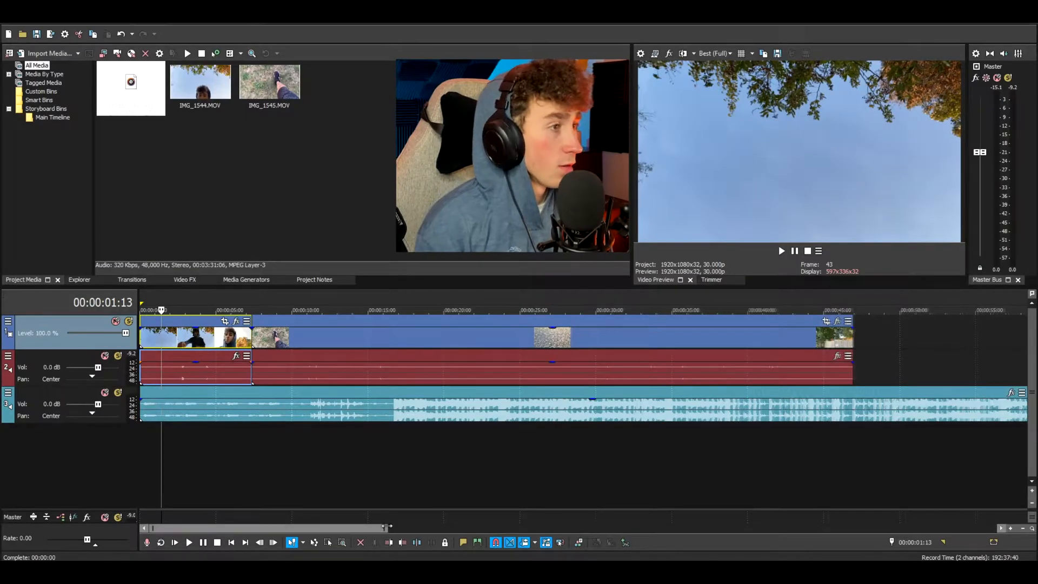
Step: Open the Event Pan/Crop framing settings for the first clip, IMG_1544
{"action": "left_click", "coordinate": [228, 321]}
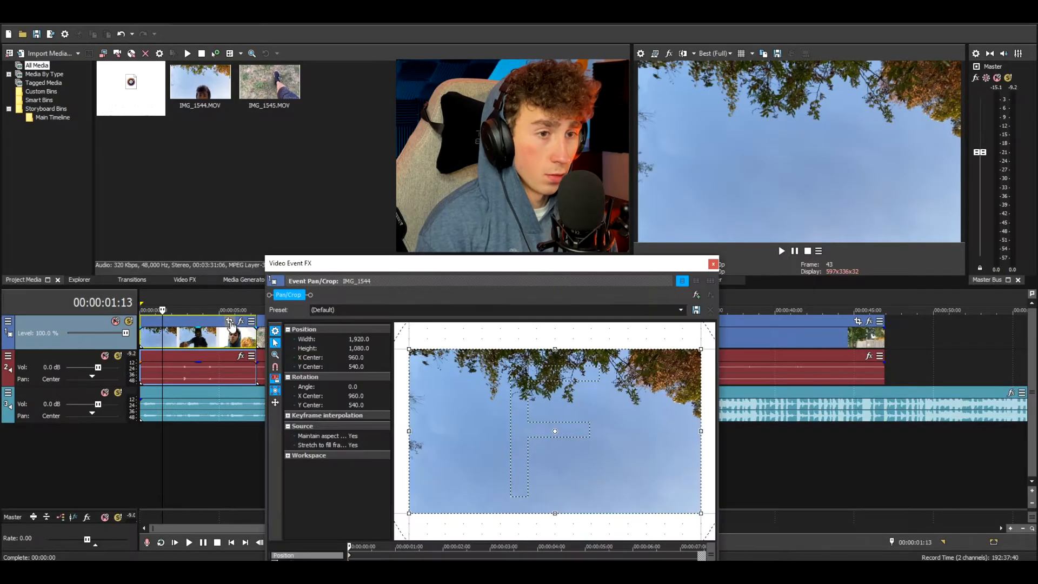
{"action": "mouse_move", "coordinate": [228, 323]}
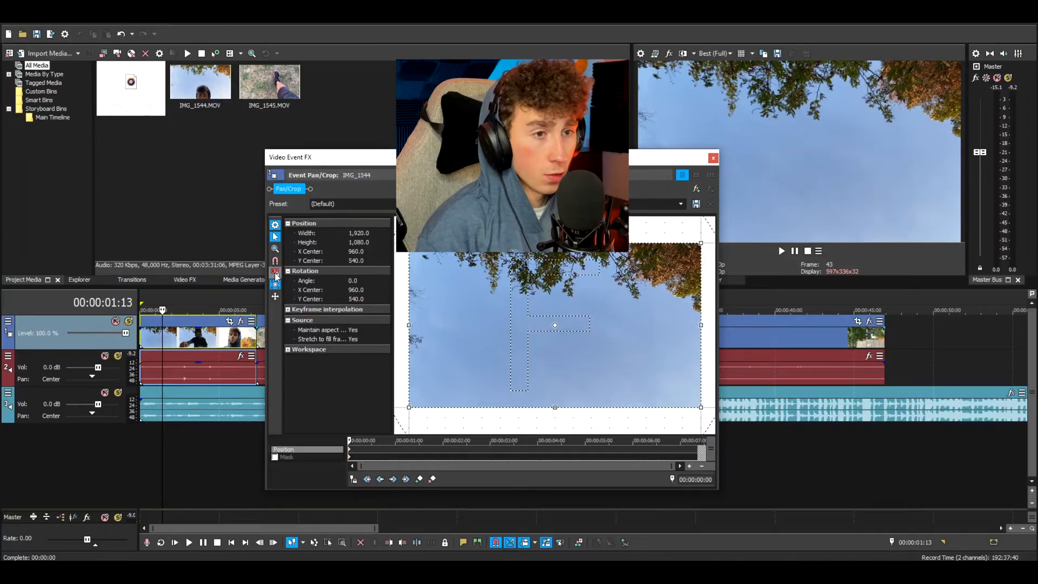
{"action": "mouse_move", "coordinate": [275, 284]}
{"action": "type", "text": "lut"}
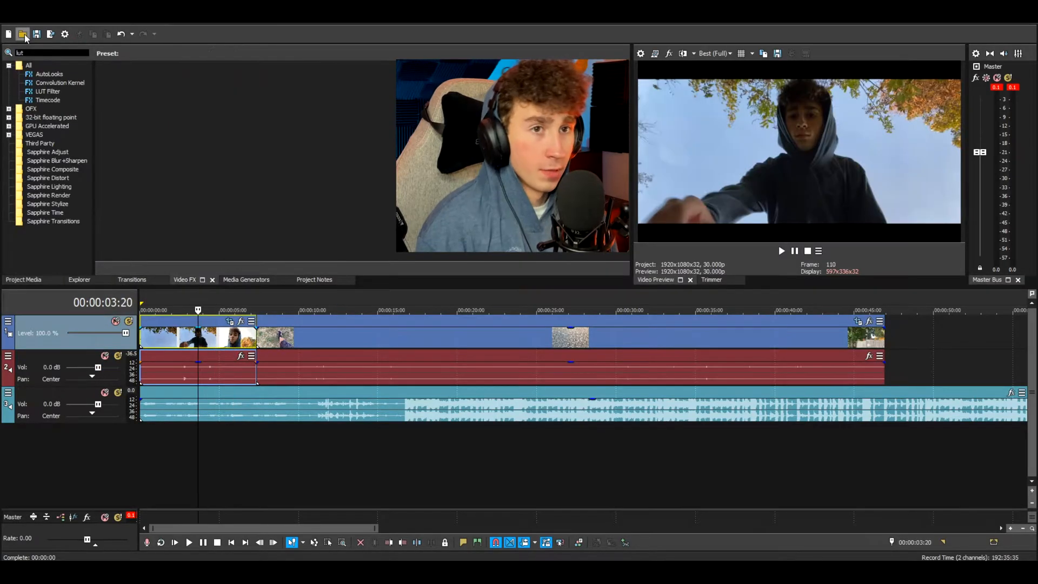
Step: Apply the saved Disney Look LUT preset to the clips and set strength to about 0.408
{"action": "left_click", "coordinate": [48, 91]}
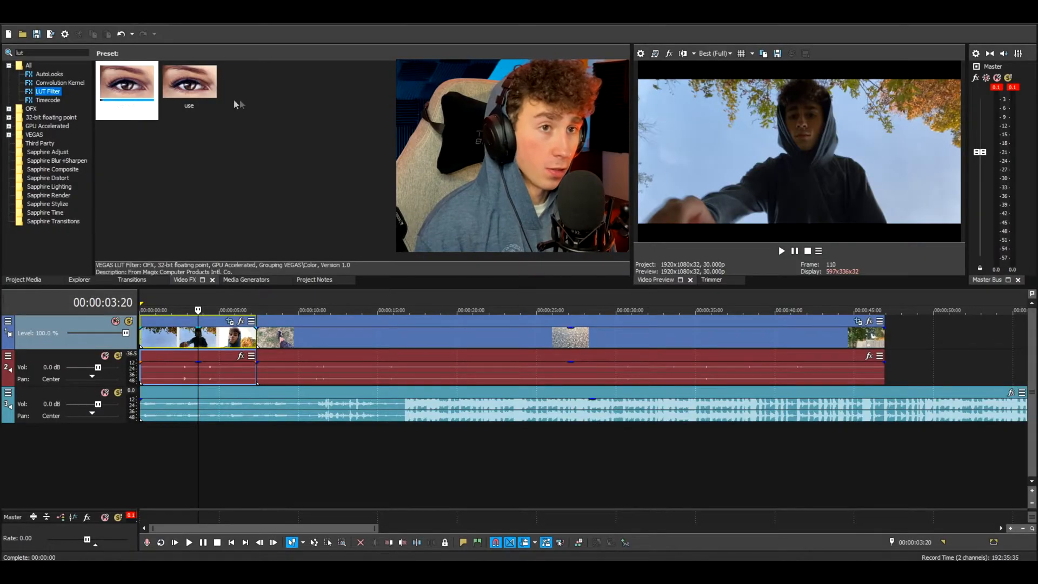
{"action": "left_click", "coordinate": [189, 80]}
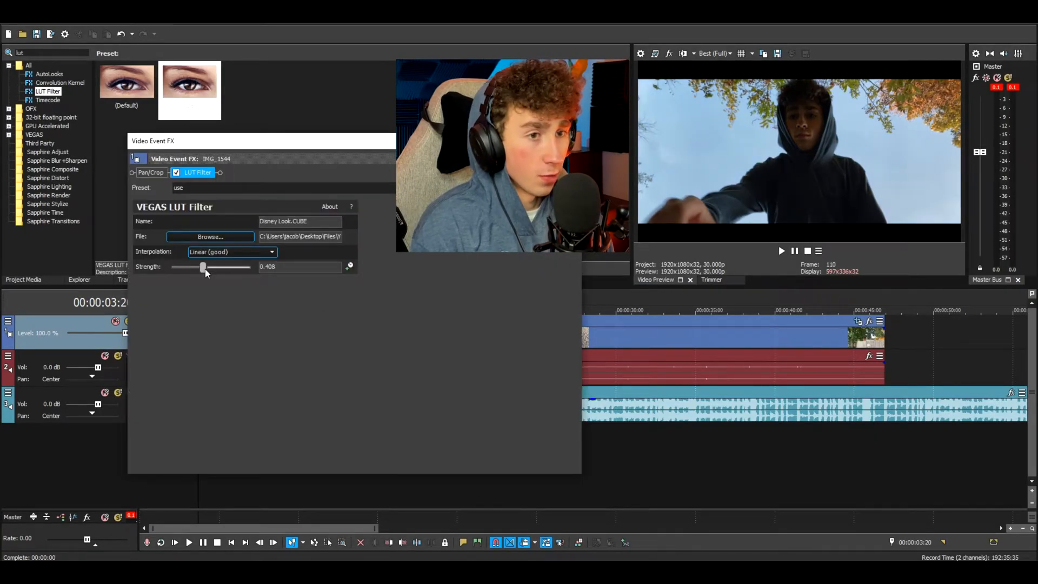
{"action": "left_click_drag", "start_coordinate": [203, 267], "coordinate": [227, 267]}
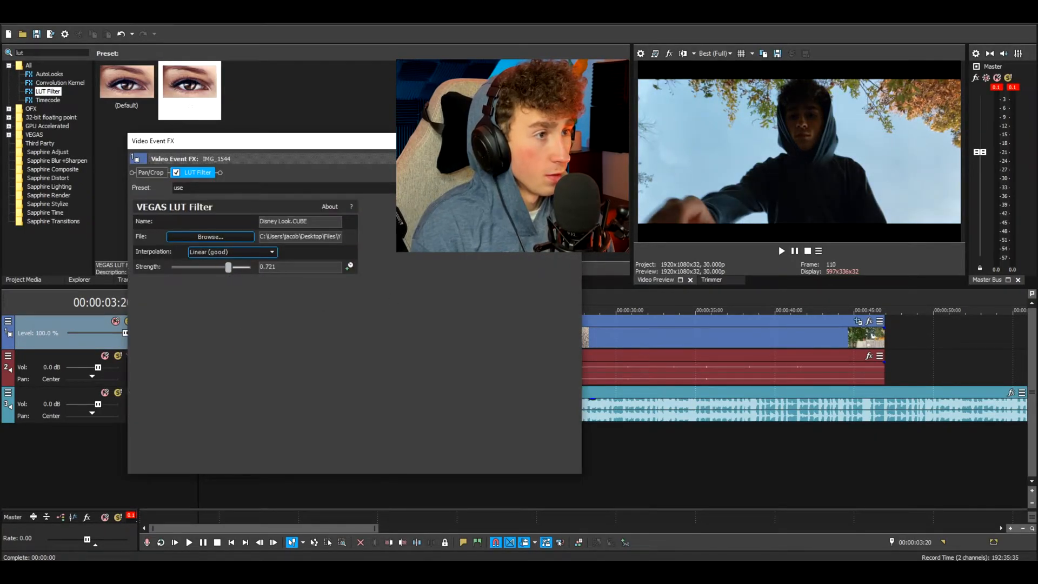
{"action": "left_click_drag", "start_coordinate": [228, 266], "coordinate": [201, 267]}
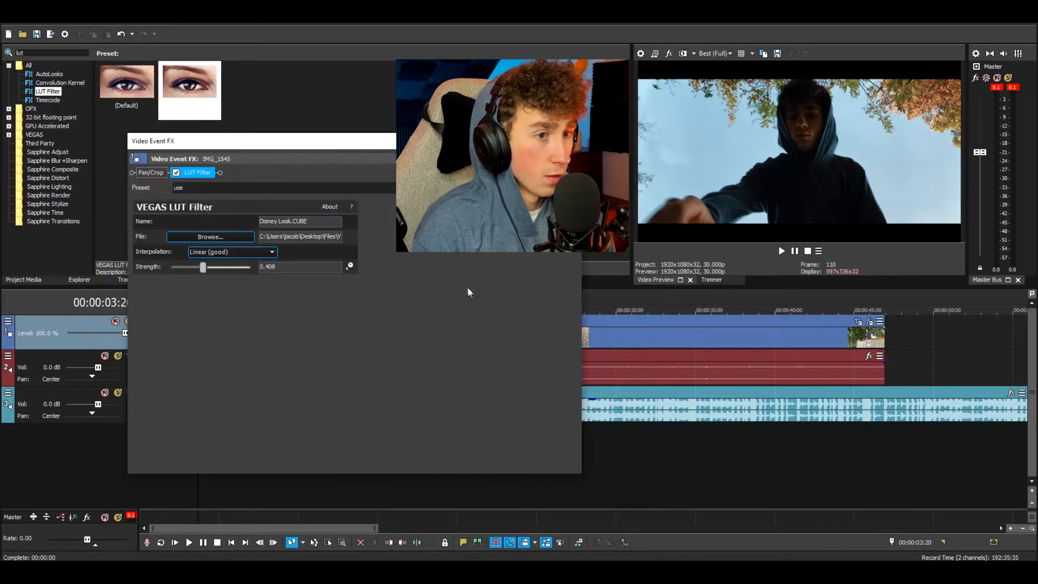
{"action": "left_click_drag", "start_coordinate": [202, 267], "coordinate": [227, 267]}
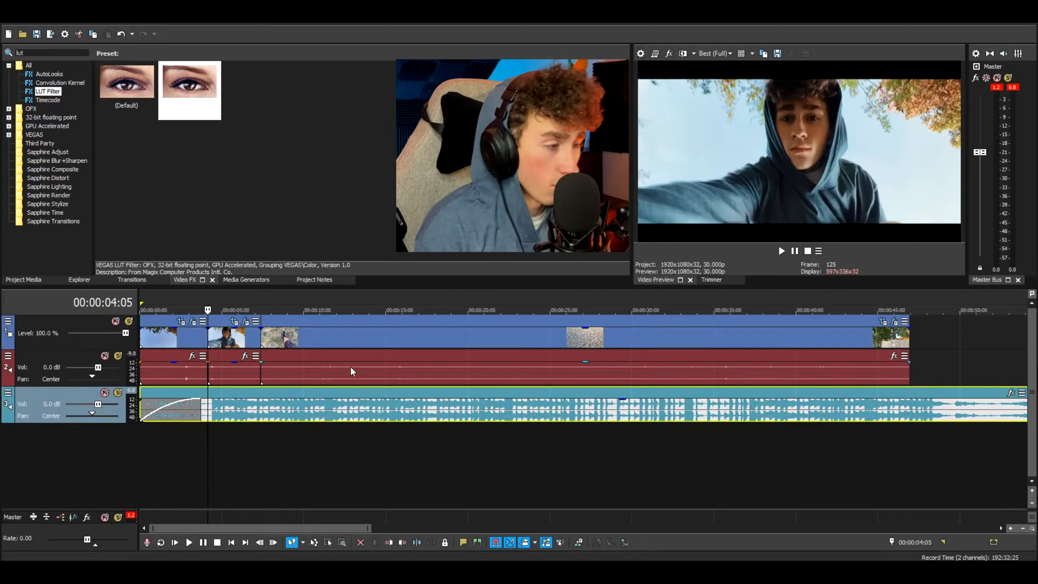
Step: Split the opening video at the beat marker near five seconds
{"action": "left_click", "coordinate": [188, 543]}
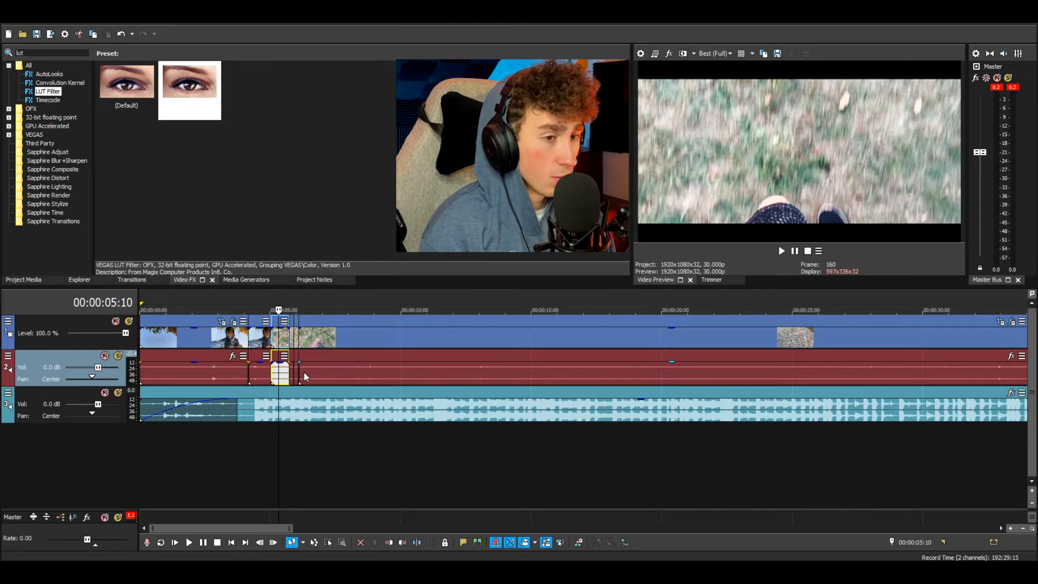
Step: Bring up the context menu on the short clip piece near eight seconds to reverse it
{"action": "left_click", "coordinate": [188, 542]}
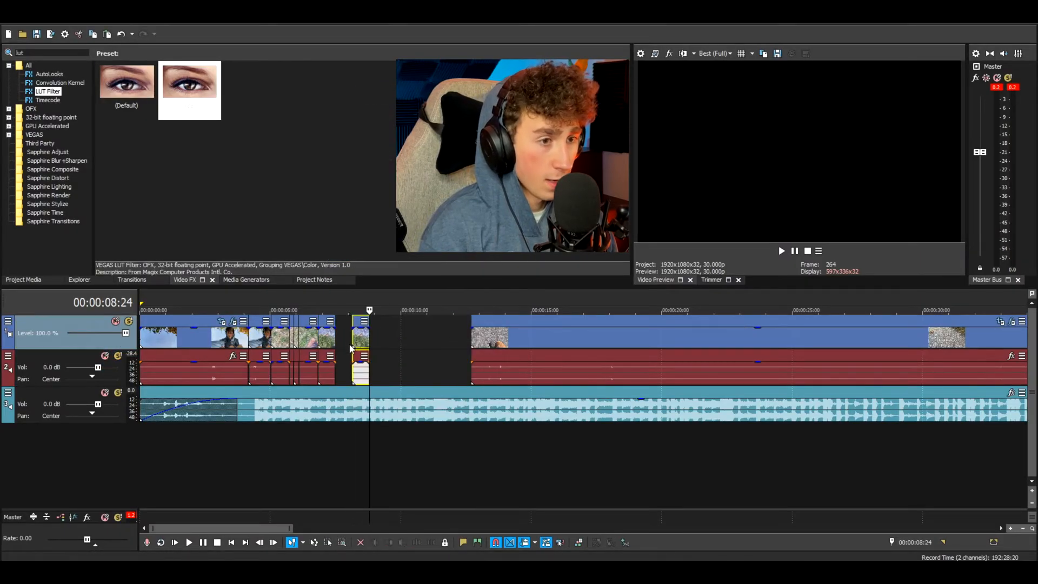
{"action": "right_click", "coordinate": [357, 361]}
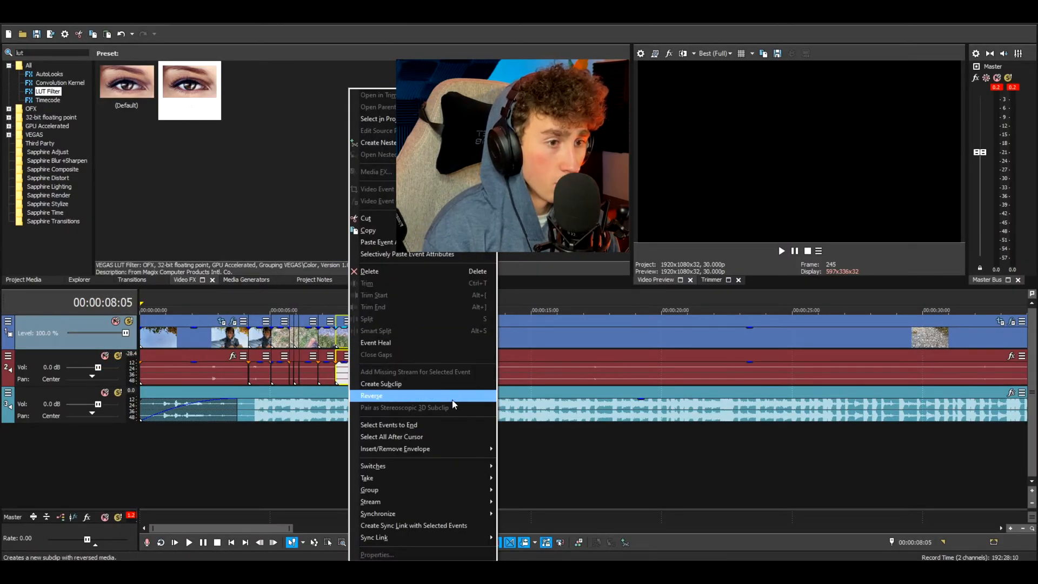